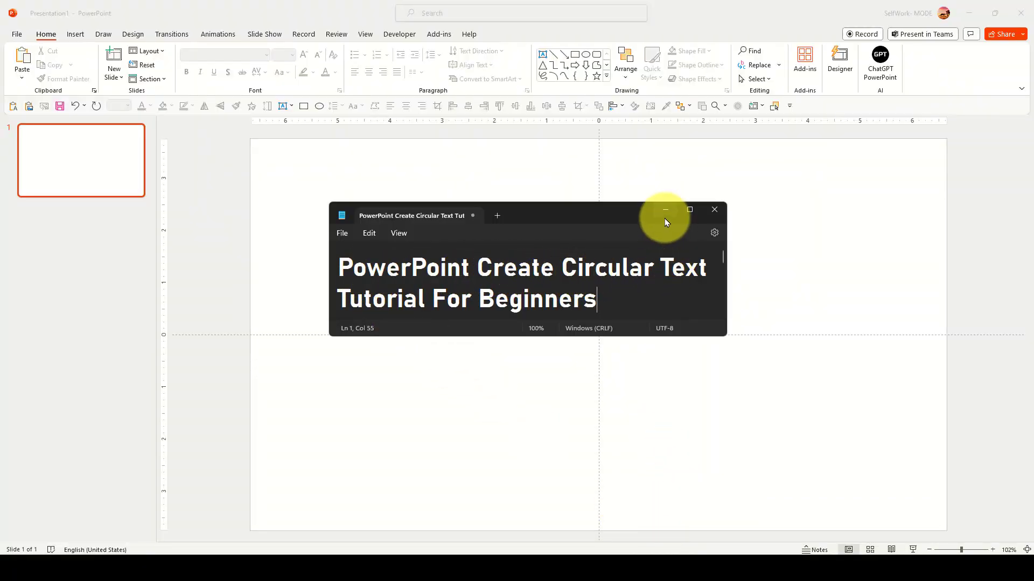
{"action": "mouse_move", "coordinate": [664, 210]}
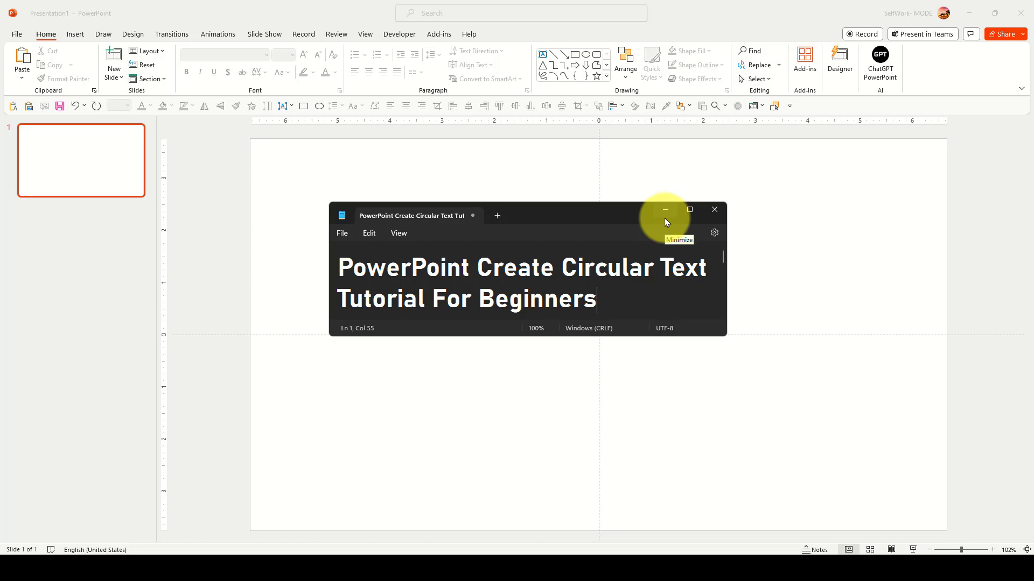
{"action": "mouse_move", "coordinate": [665, 221]}
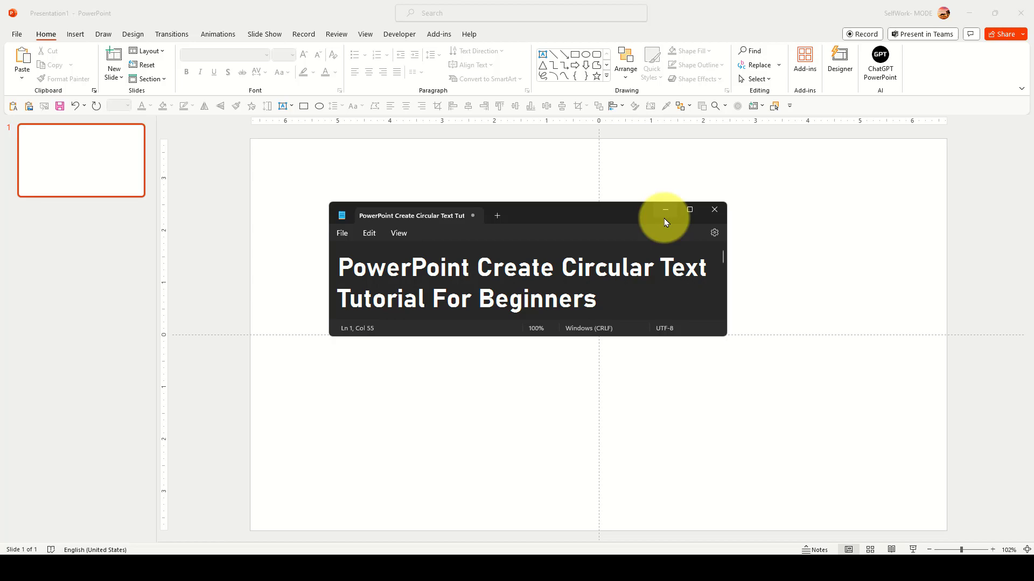
- Draw a blue circle on the slide and fill it with the word 'text' repeated
{"action": "left_click", "coordinate": [665, 210]}
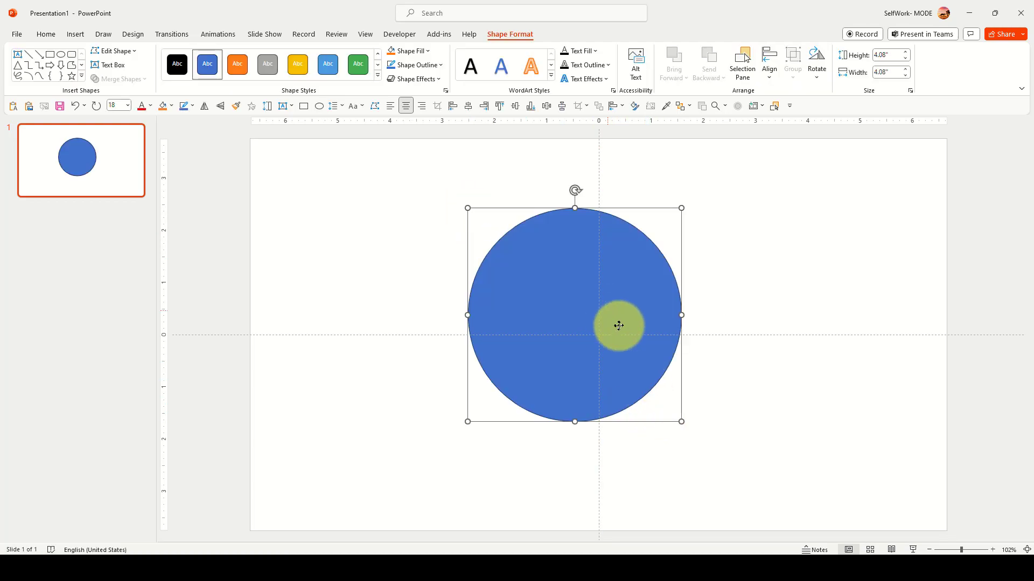
{"action": "left_click_drag", "start_coordinate": [618, 325], "coordinate": [578, 260]}
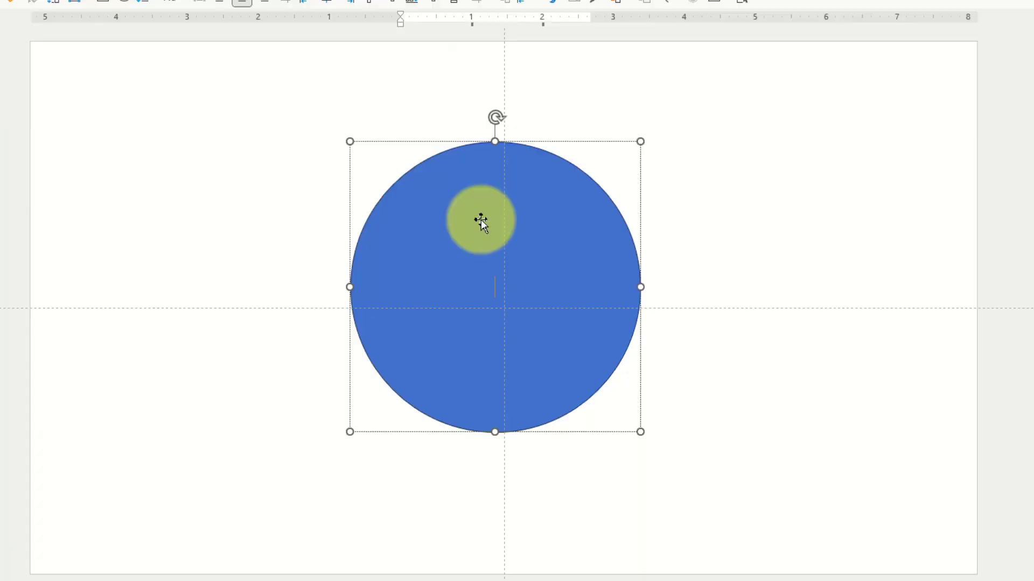
{"action": "left_click_drag", "start_coordinate": [480, 220], "coordinate": [498, 240]}
{"action": "type", "text": "text text text text text text text text text text text"}
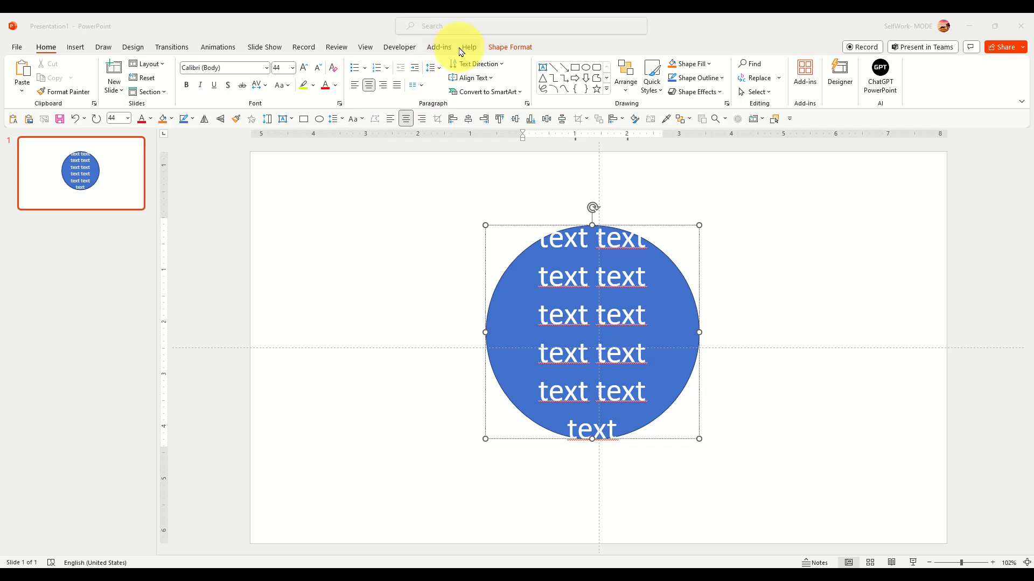
{"action": "mouse_move", "coordinate": [520, 28]}
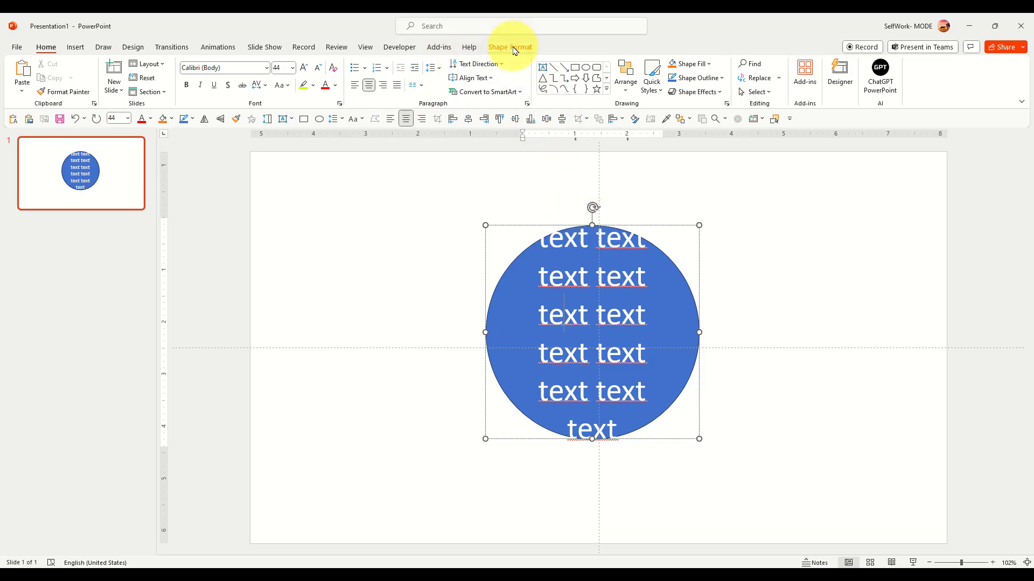
- Apply the Follow Path Circle transform so the words form a ring, with no shape fill
{"action": "left_click", "coordinate": [510, 46]}
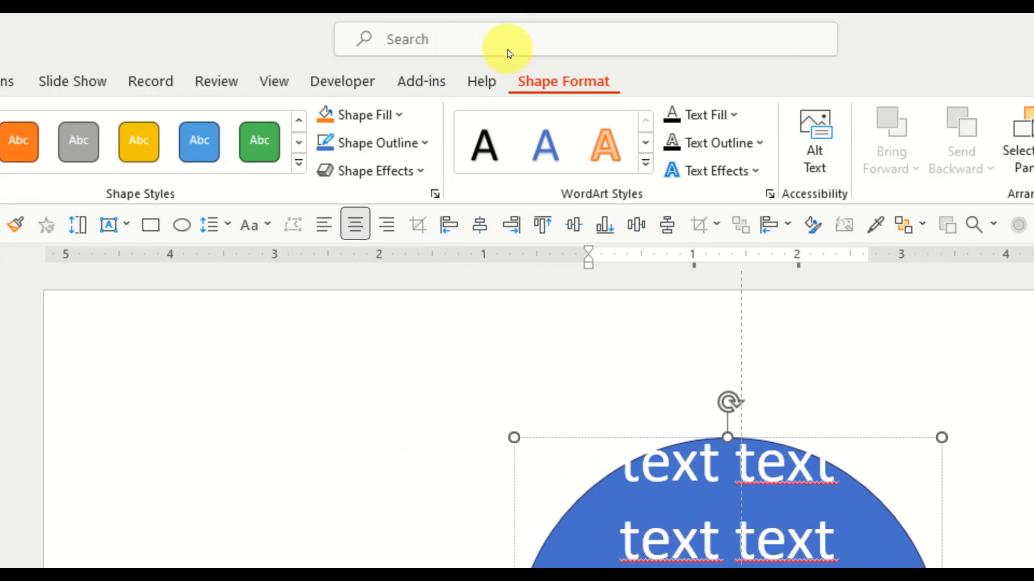
{"action": "key", "text": "alt"}
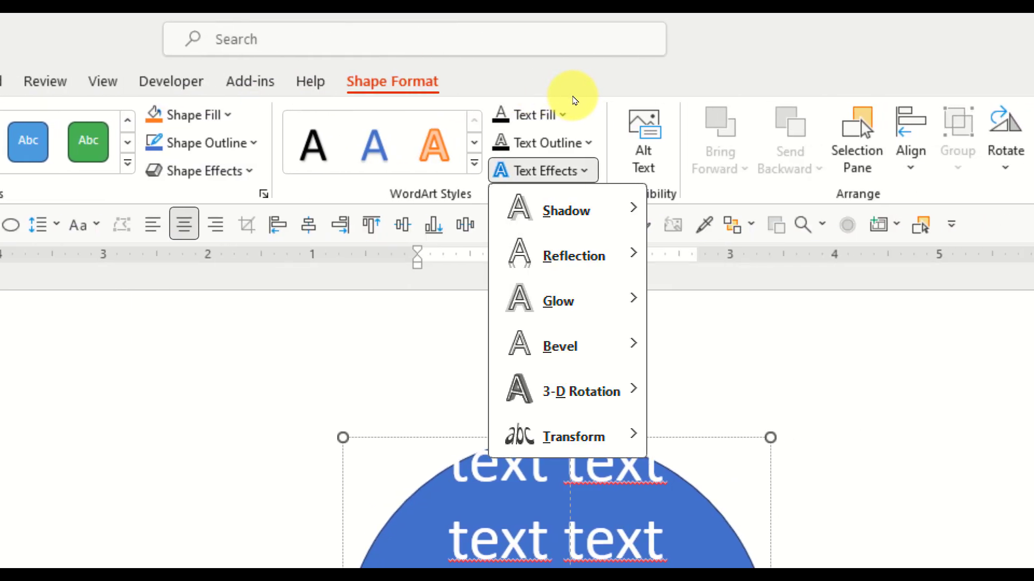
{"action": "mouse_move", "coordinate": [572, 437]}
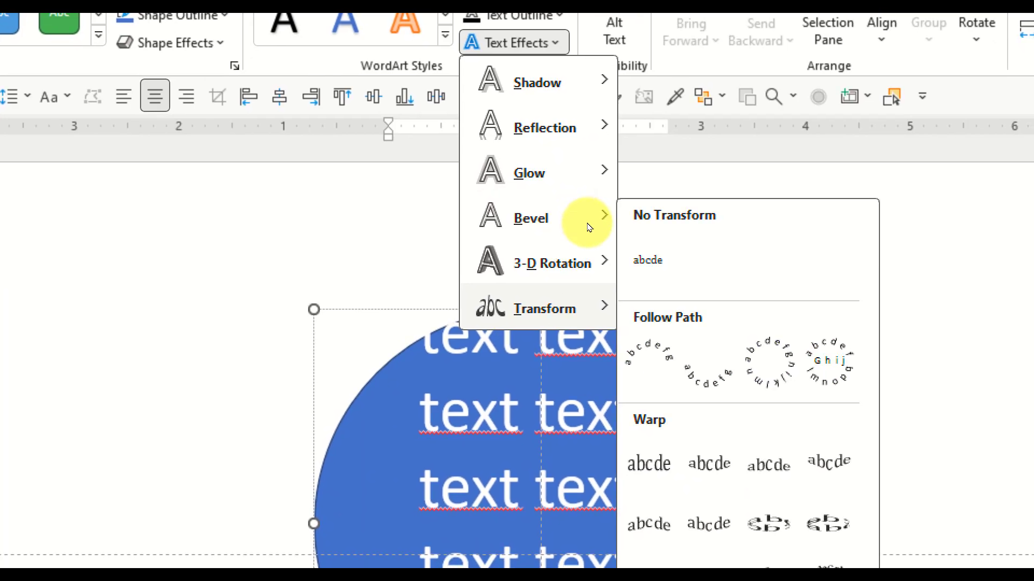
{"action": "left_click", "coordinate": [829, 361]}
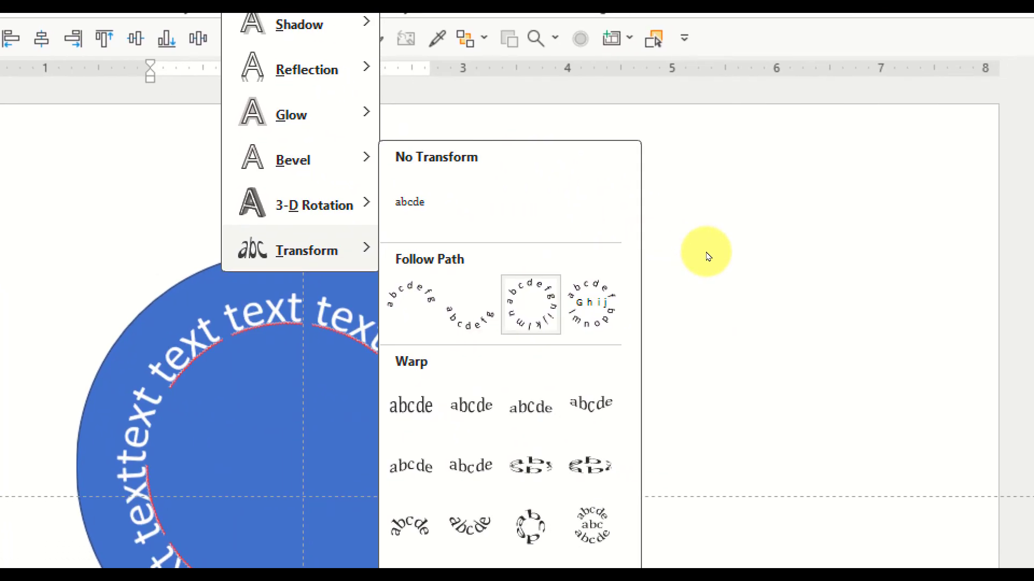
{"action": "mouse_move", "coordinate": [530, 304]}
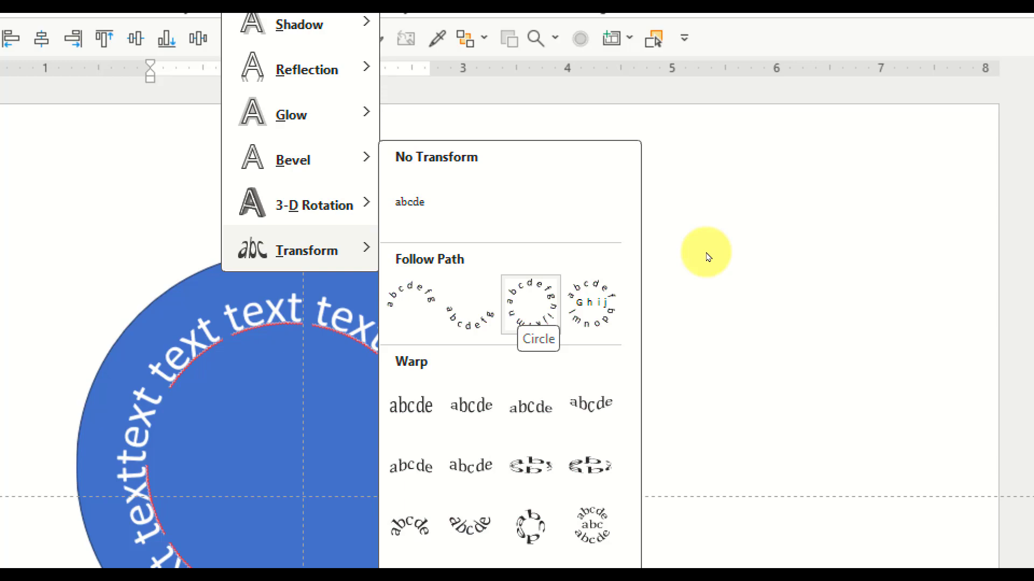
{"action": "left_click", "coordinate": [536, 305]}
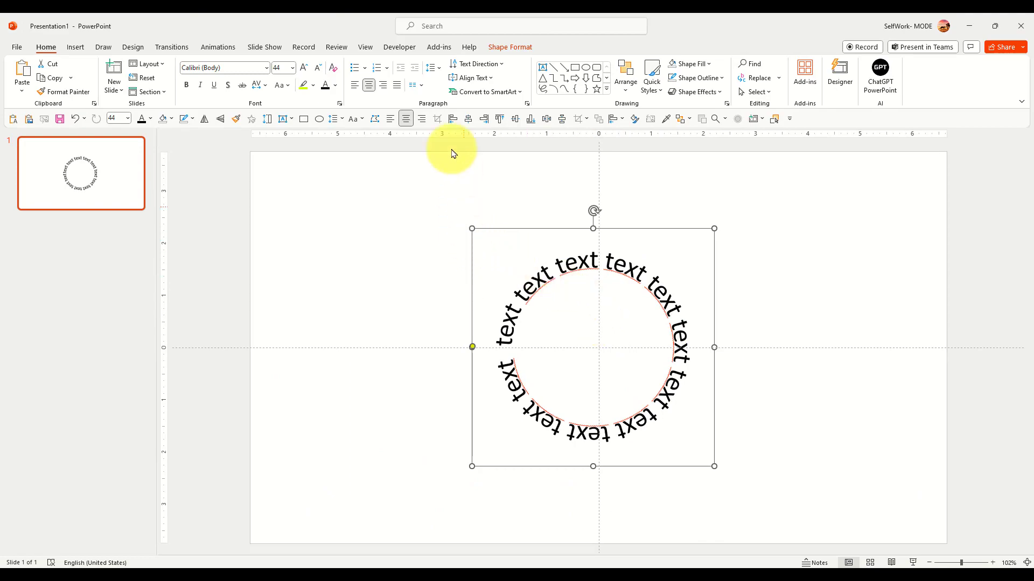
{"action": "mouse_move", "coordinate": [75, 55]}
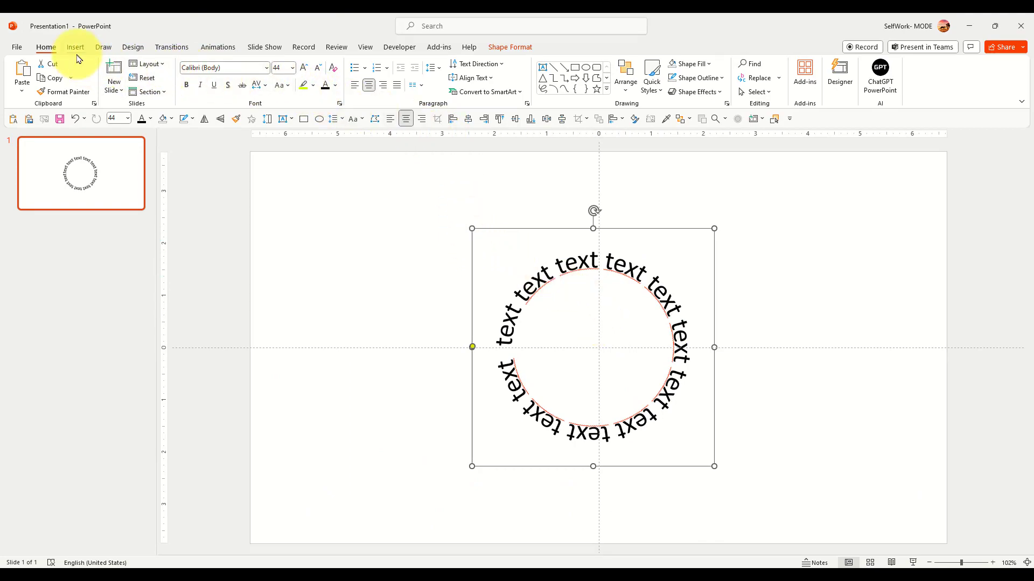
- Insert an oval shape and draw a blue circle inside the text ring
{"action": "left_click", "coordinate": [75, 46]}
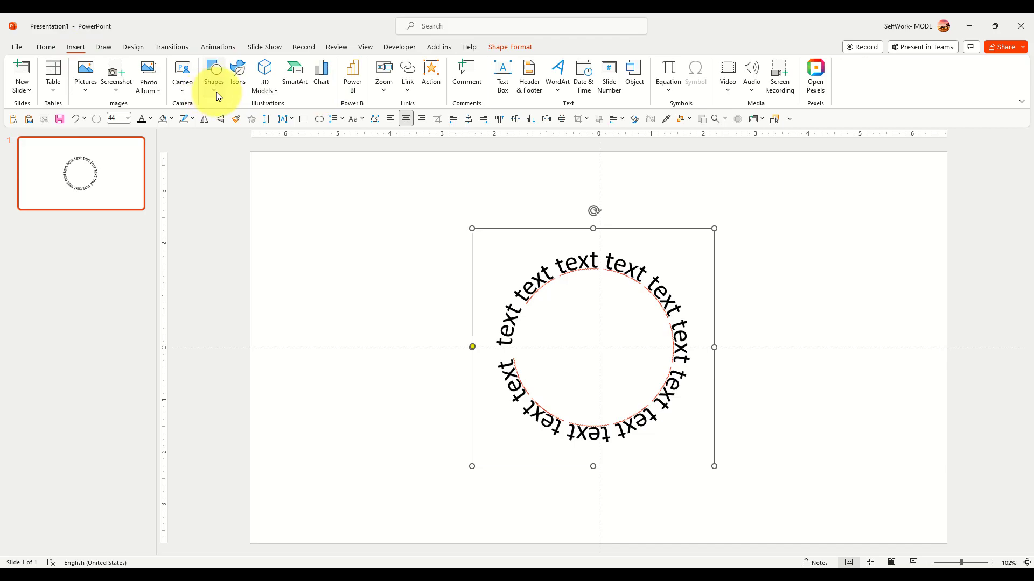
{"action": "left_click", "coordinate": [319, 119]}
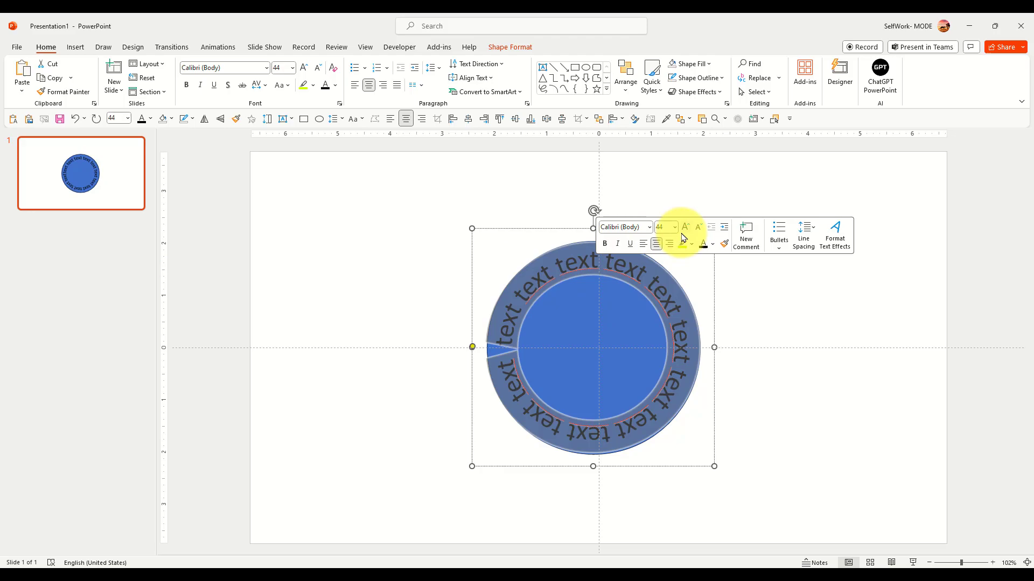
- Colour the ring text yellow-green, set it to Aileron Black and retype it as repeated 's' letters
{"action": "left_click", "coordinate": [713, 244]}
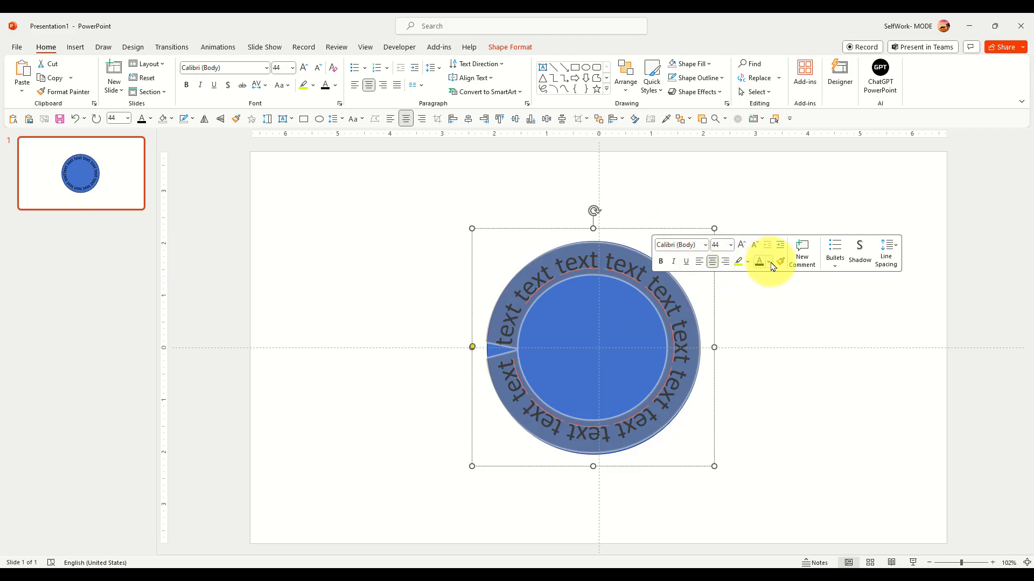
{"action": "left_click", "coordinate": [769, 261]}
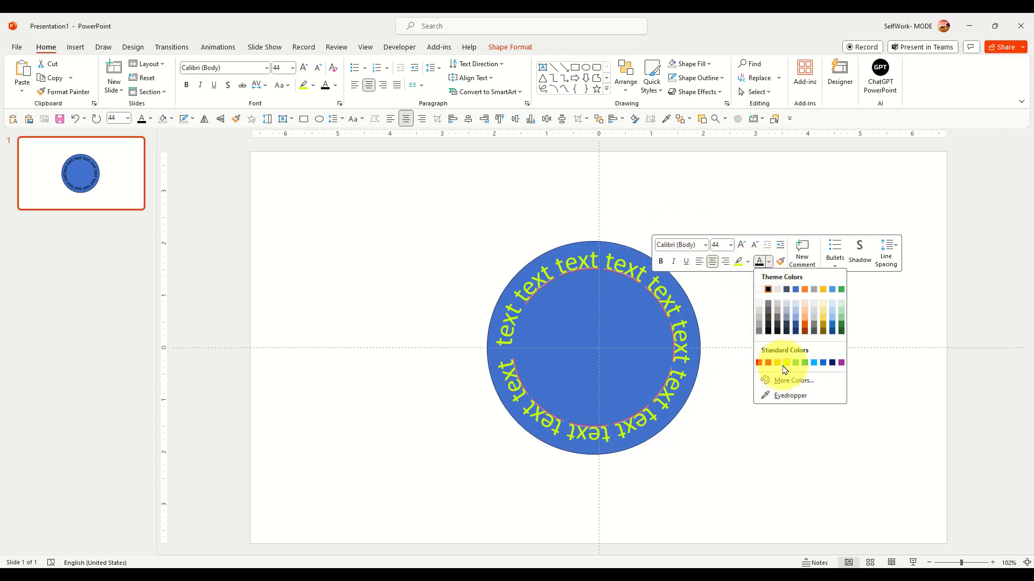
{"action": "left_click", "coordinate": [739, 260]}
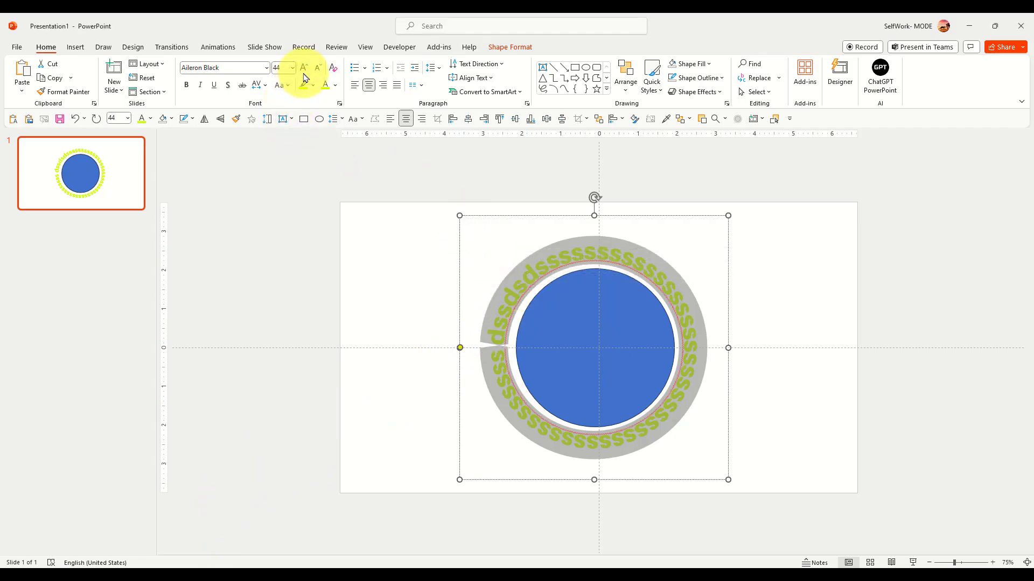
- Adjust the ring text down to size 40 so a gap opens on the left
{"action": "left_click", "coordinate": [302, 68]}
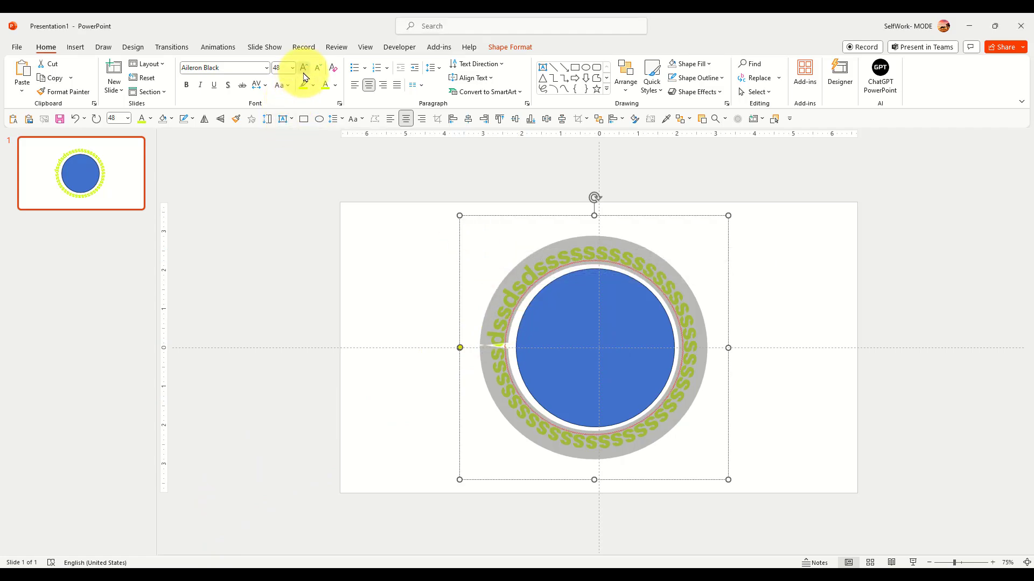
{"action": "left_click", "coordinate": [303, 68]}
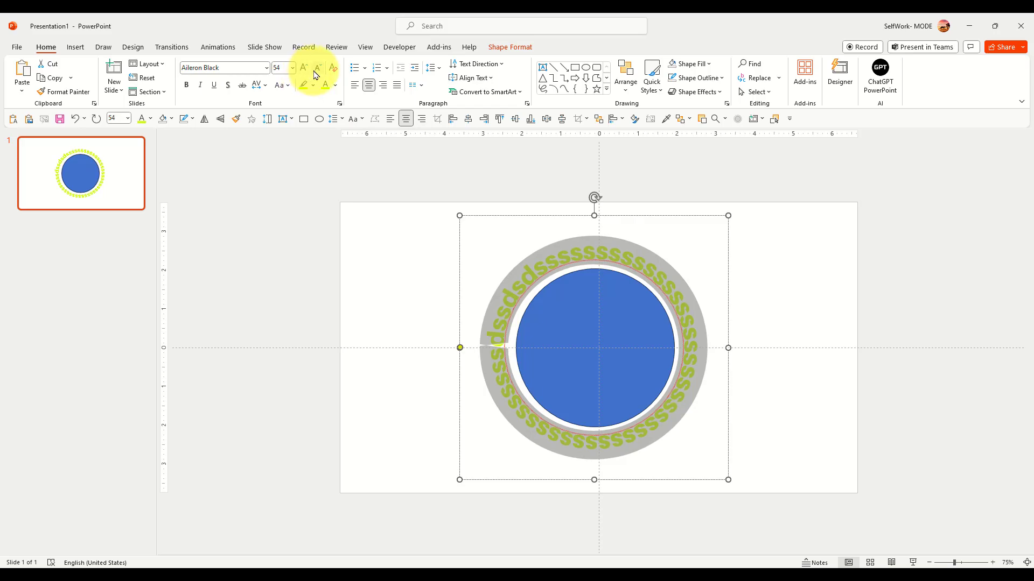
{"action": "left_click", "coordinate": [318, 68]}
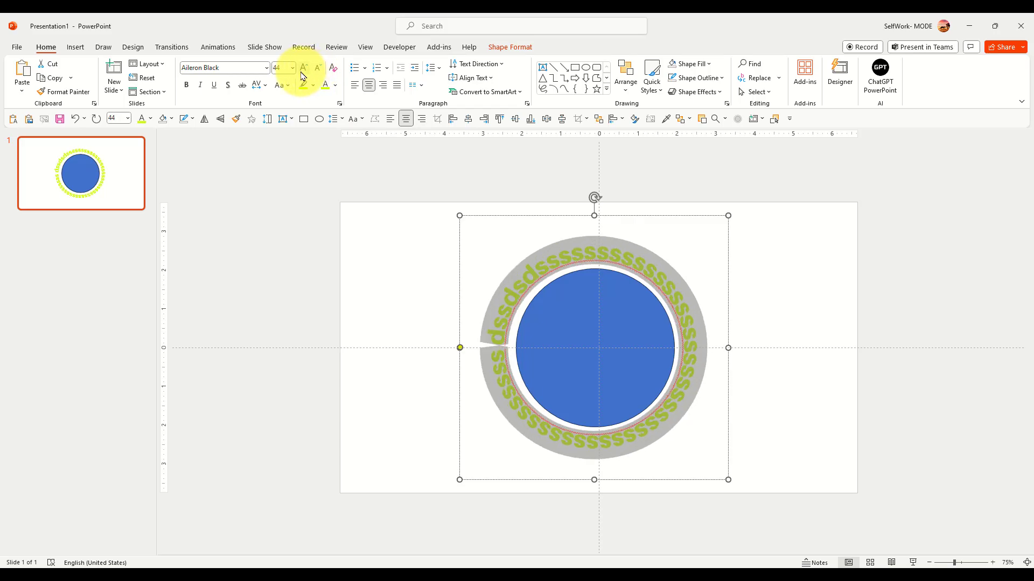
{"action": "left_click", "coordinate": [319, 69]}
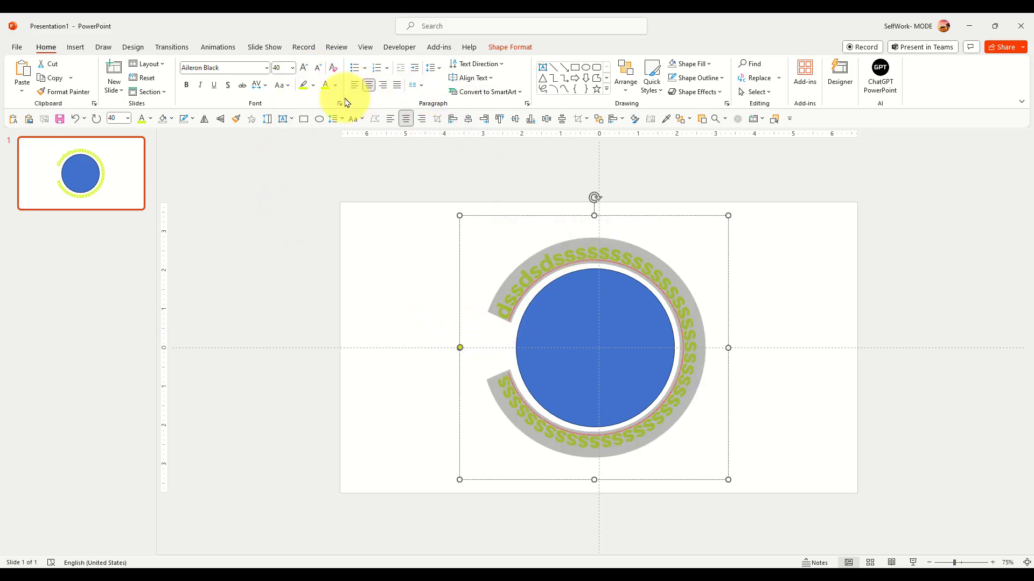
{"action": "left_click", "coordinate": [509, 46]}
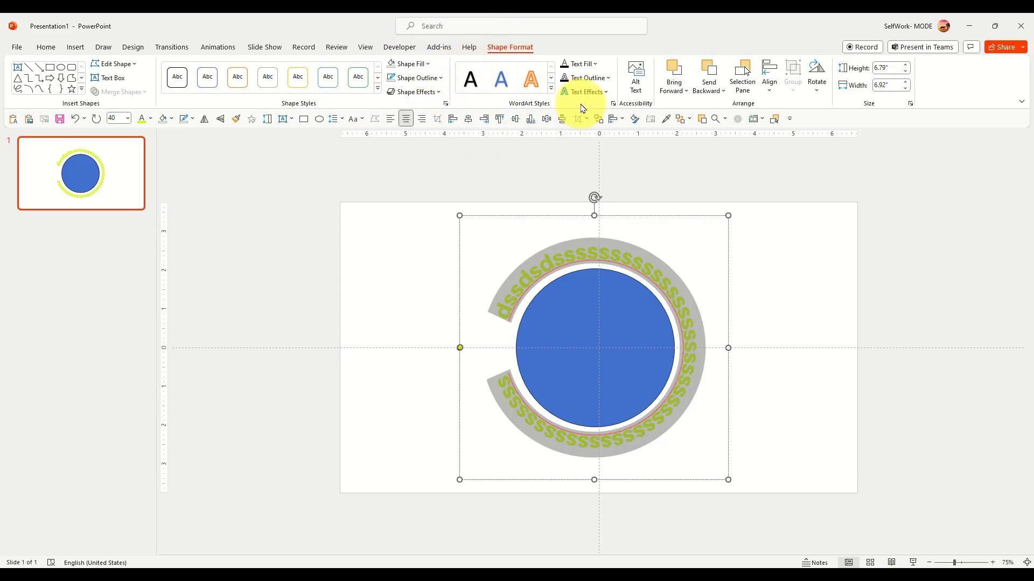
- Preview Transform warps, then paste a straight copy of the yellow text across the blue circle
{"action": "left_click", "coordinate": [584, 92]}
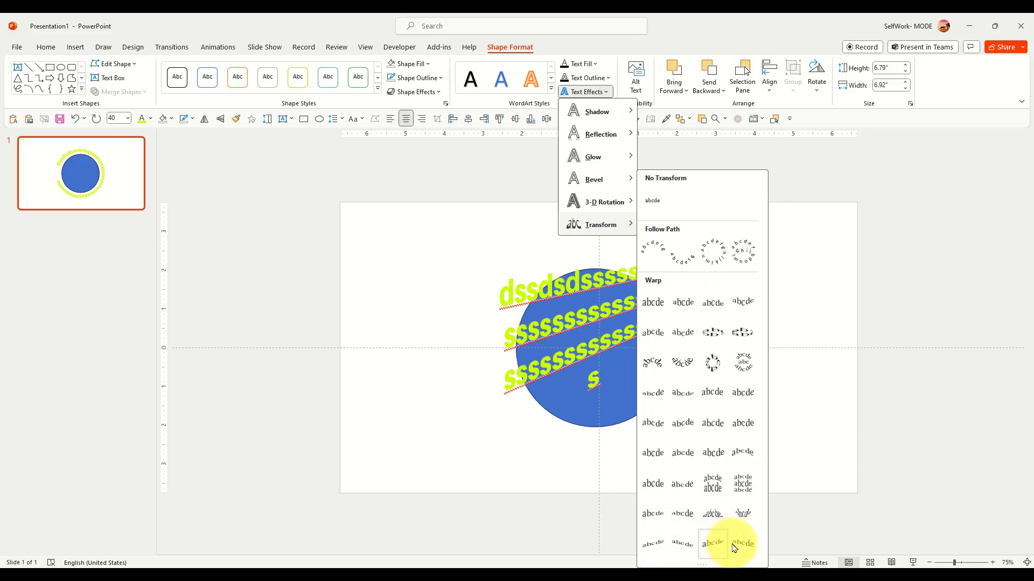
{"action": "left_click", "coordinate": [712, 542]}
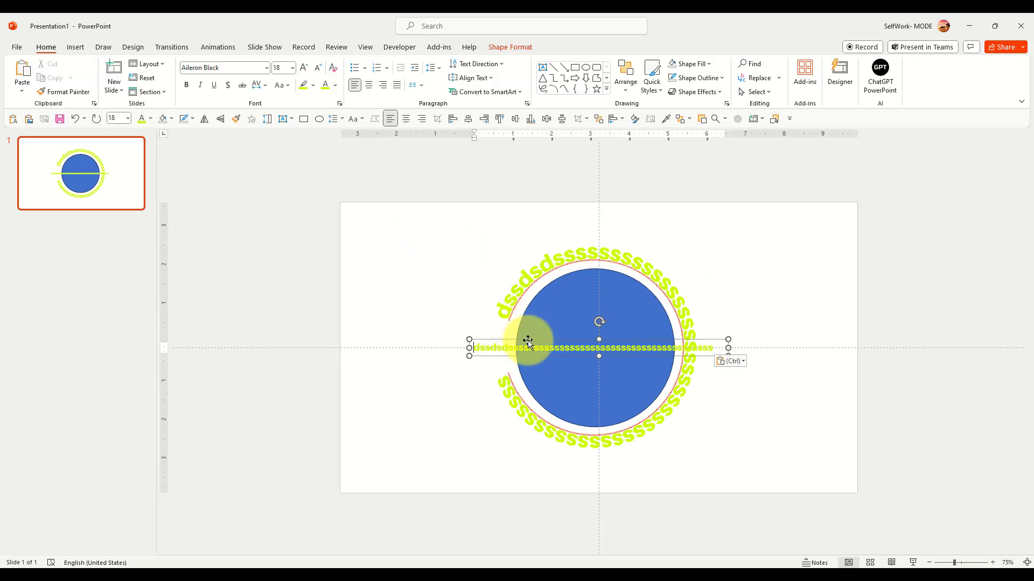
- Move the text copy to the top left and warp it into an arch with a Transform style
{"action": "left_click_drag", "start_coordinate": [528, 348], "coordinate": [472, 236]}
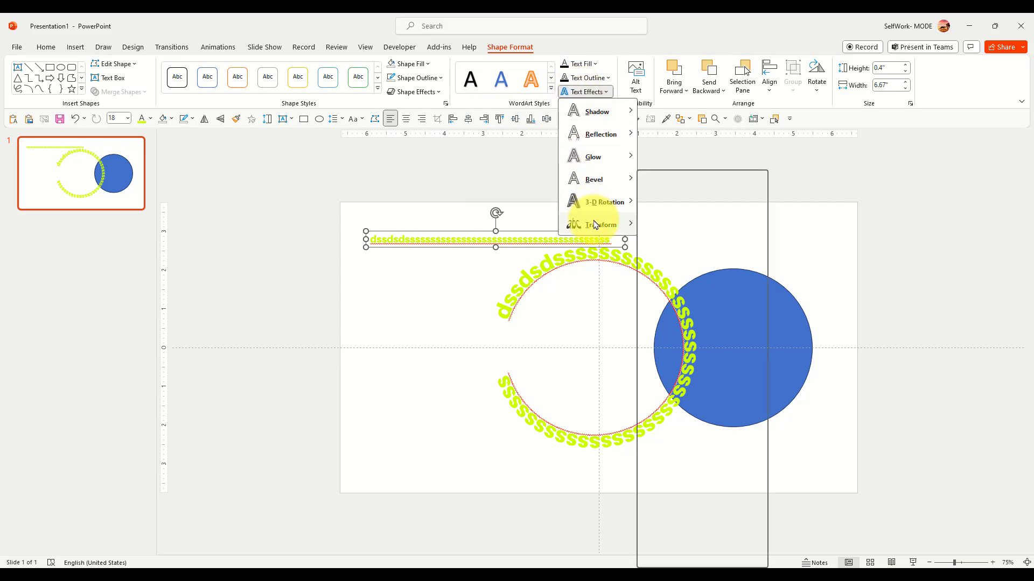
{"action": "left_click", "coordinate": [600, 225]}
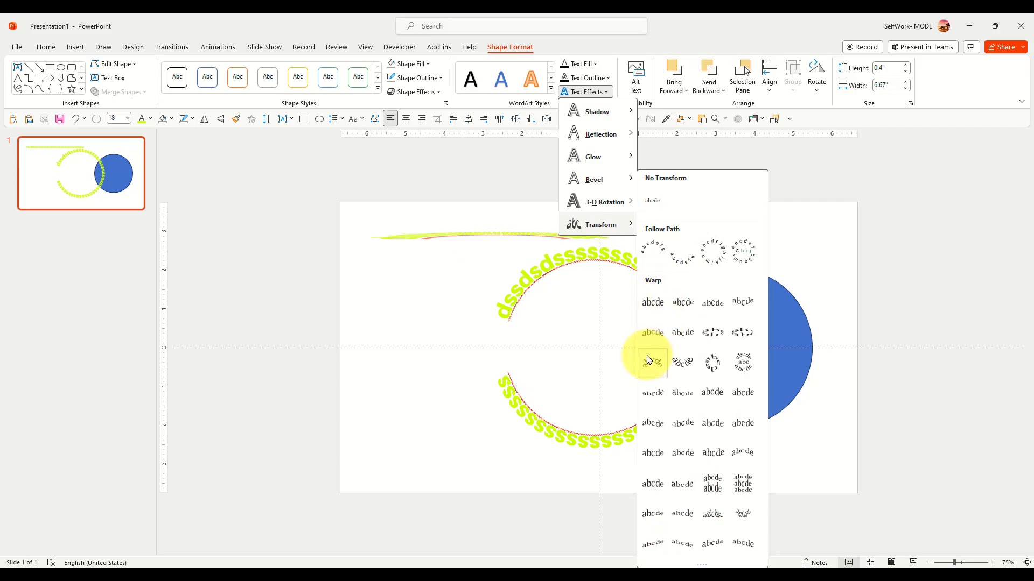
{"action": "left_click", "coordinate": [653, 361]}
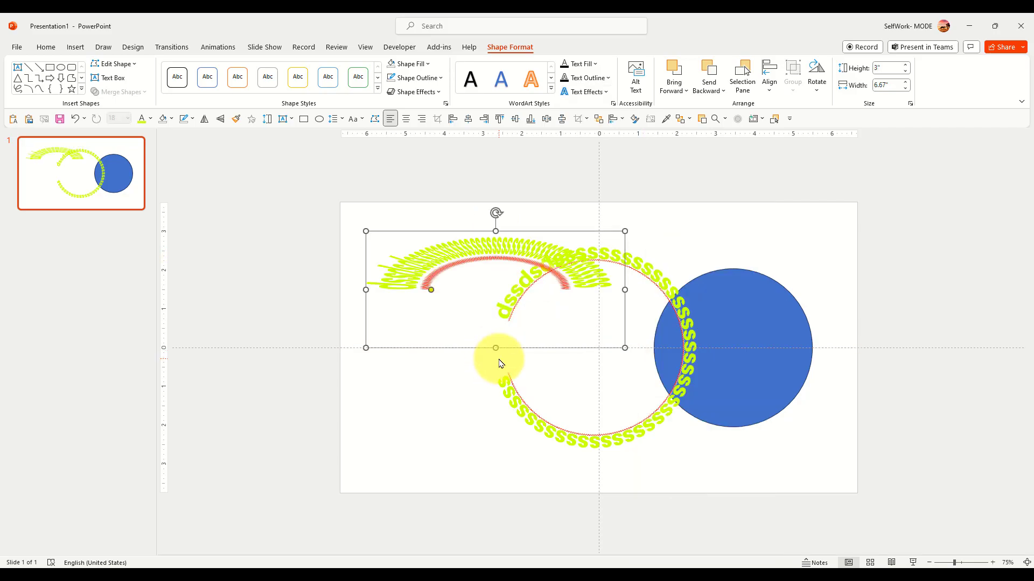